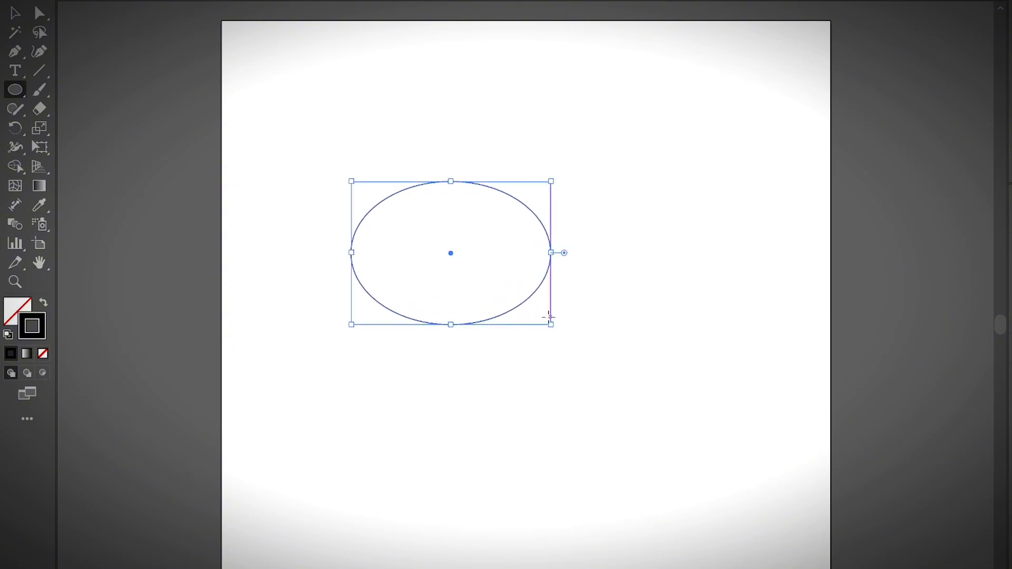
pyautogui.moveTo(496, 300)
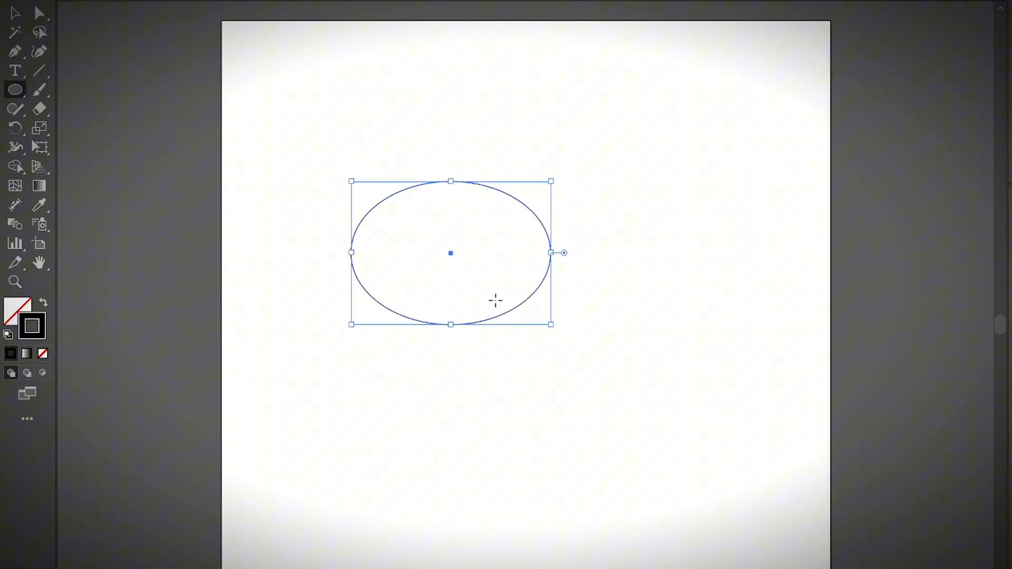
# Add a pointed tail at the ellipse's lower right to form the speech bubble outline.
pyautogui.click(15, 50)
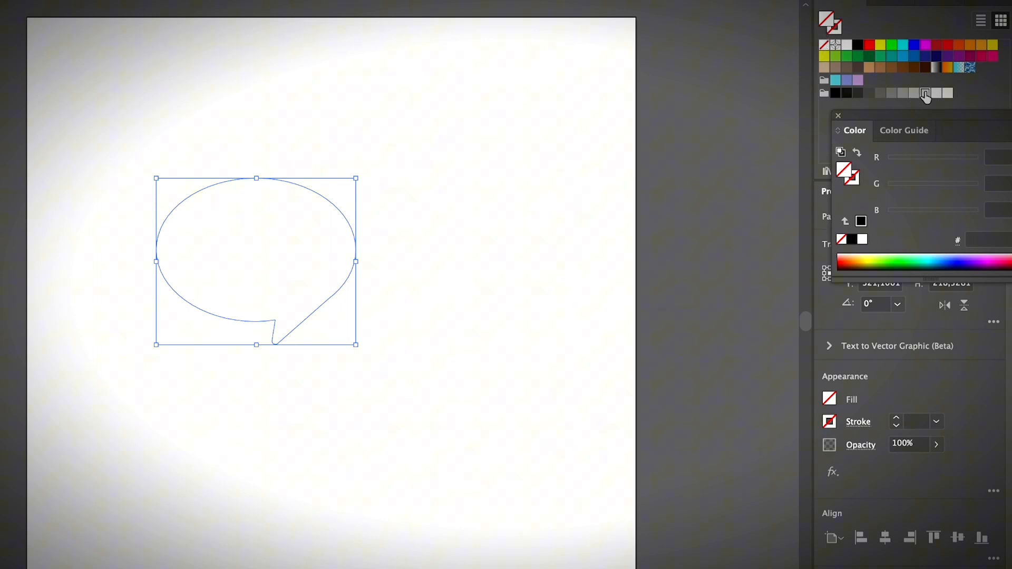
# Fill the speech bubble with the light grey swatch.
pyautogui.click(926, 94)
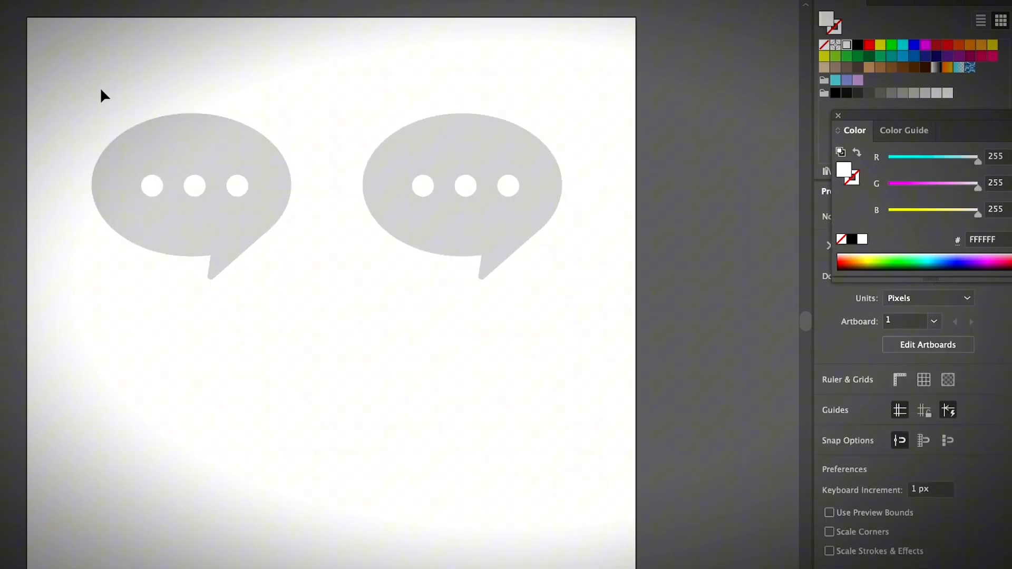
# Select the left speech bubble and show the Window menu's panel list.
pyautogui.click(191, 194)
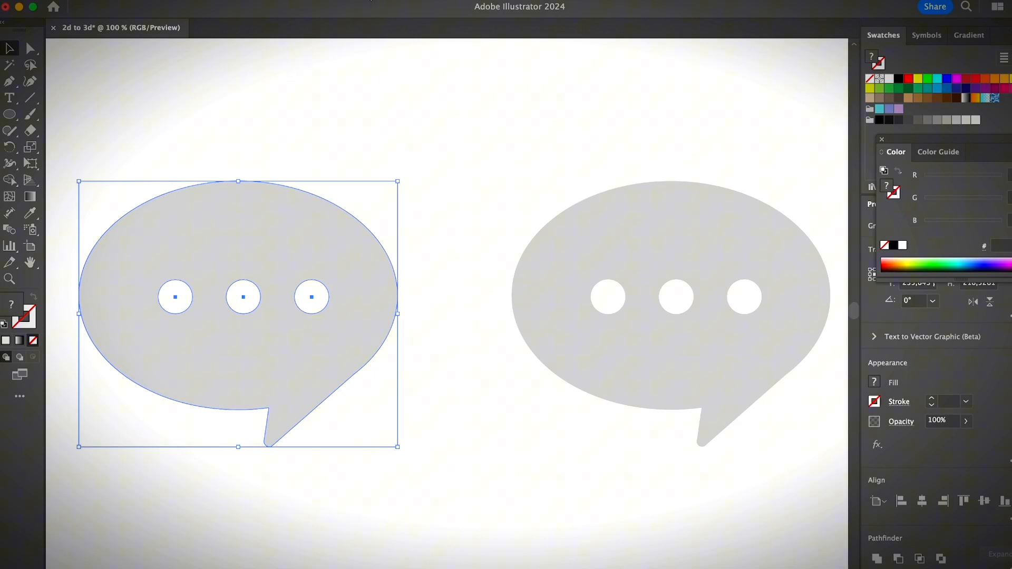
pyautogui.click(426, 3)
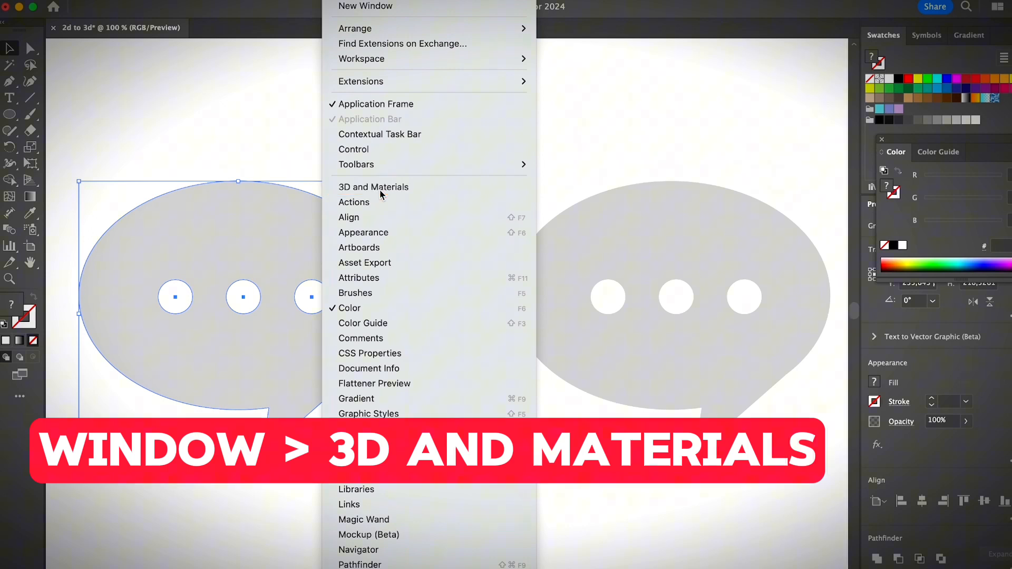
# Inflate the left bubble into a shaded 3D form via the 3D and Materials panel.
pyautogui.click(373, 186)
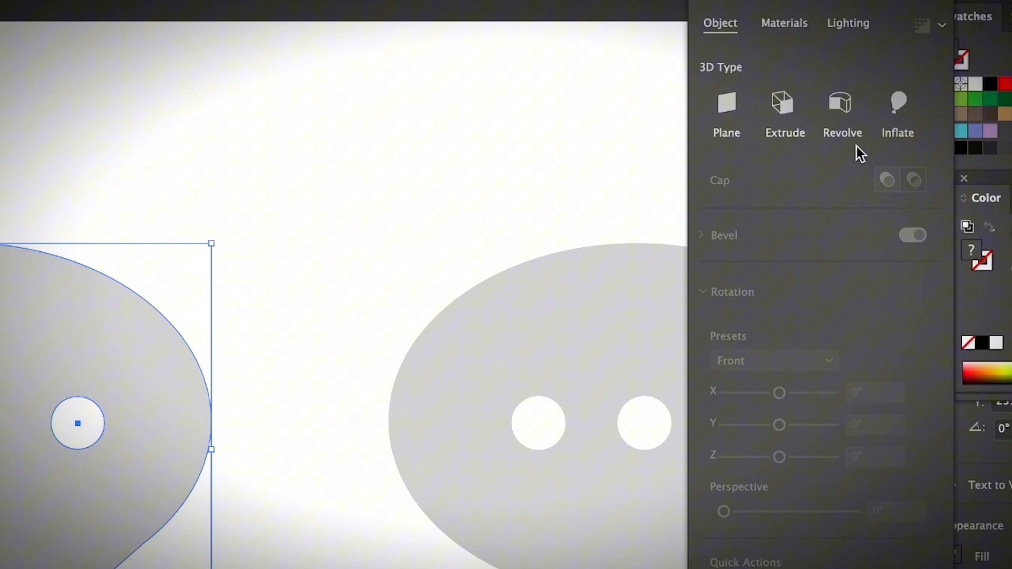
pyautogui.moveTo(898, 106)
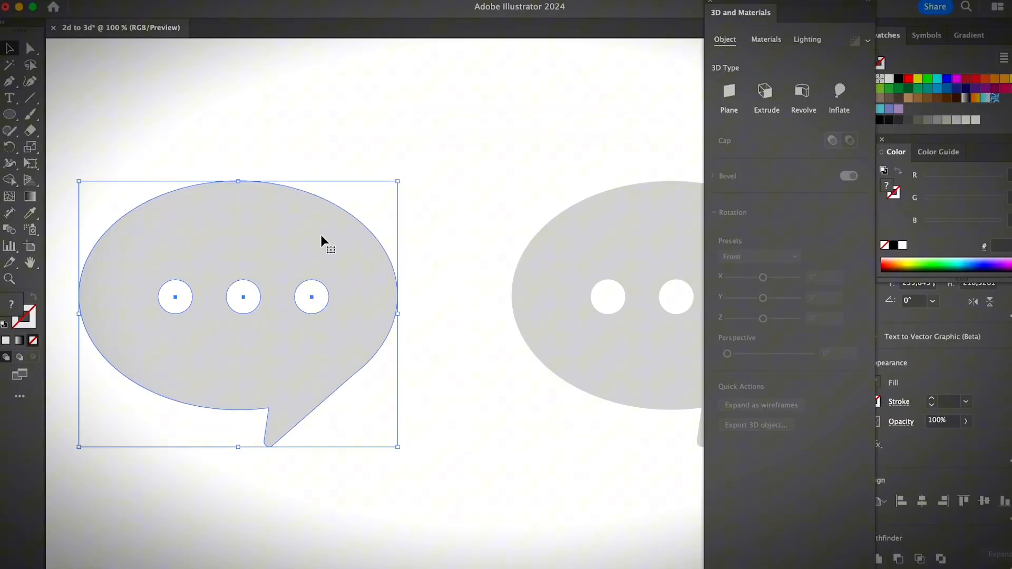
pyautogui.moveTo(346, 243)
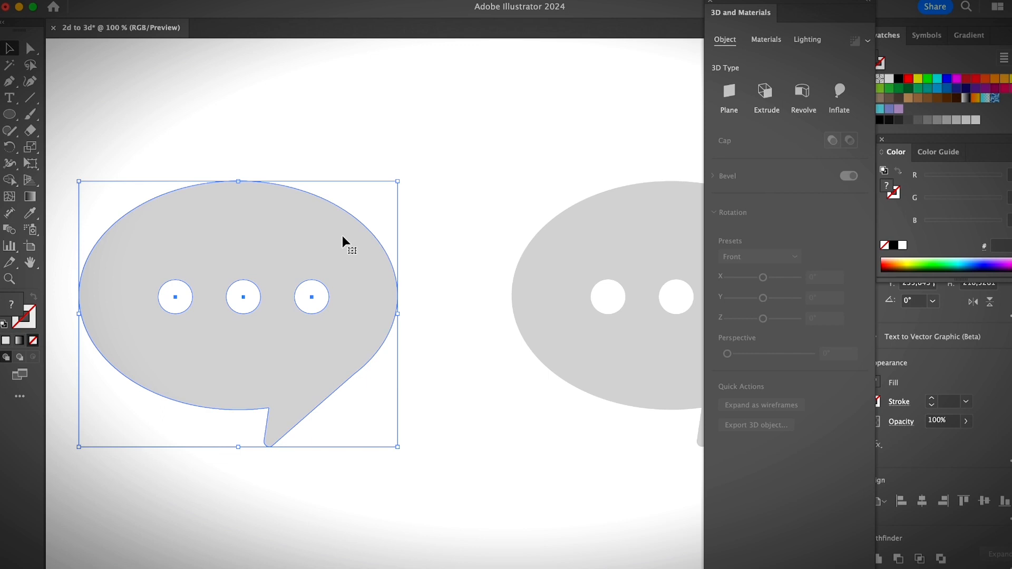
pyautogui.moveTo(287, 342)
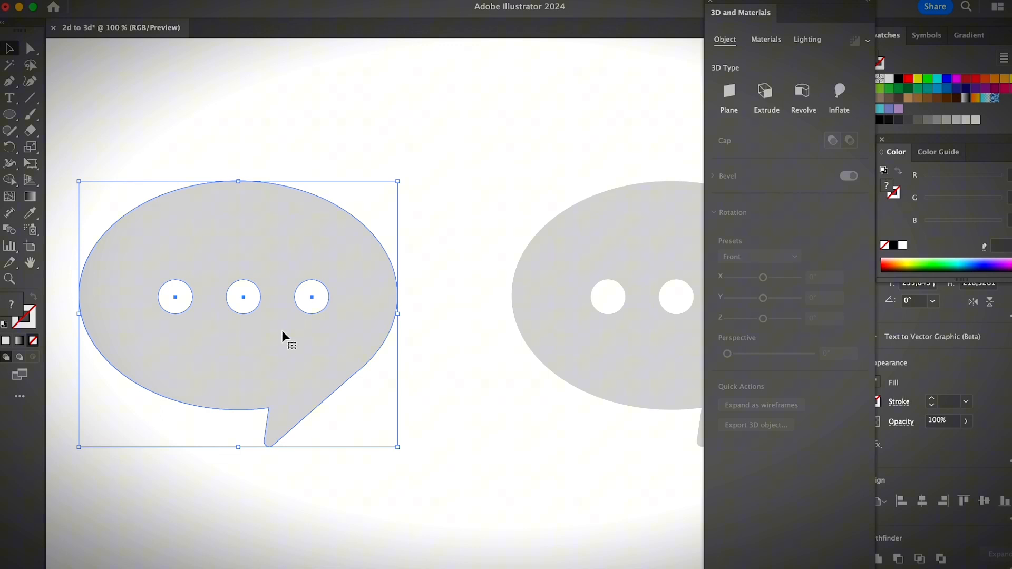
pyautogui.moveTo(242, 317)
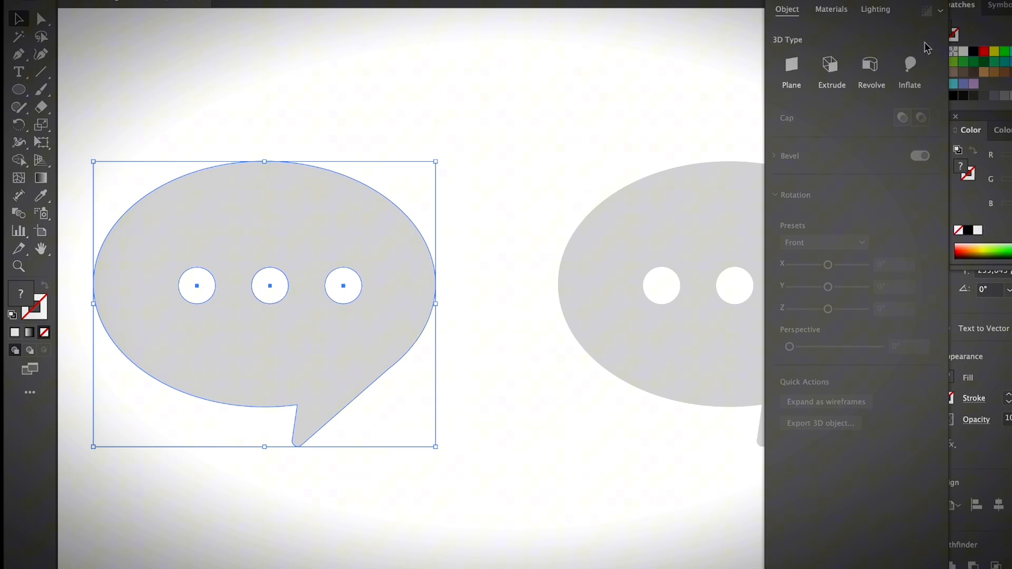
pyautogui.moveTo(909, 65)
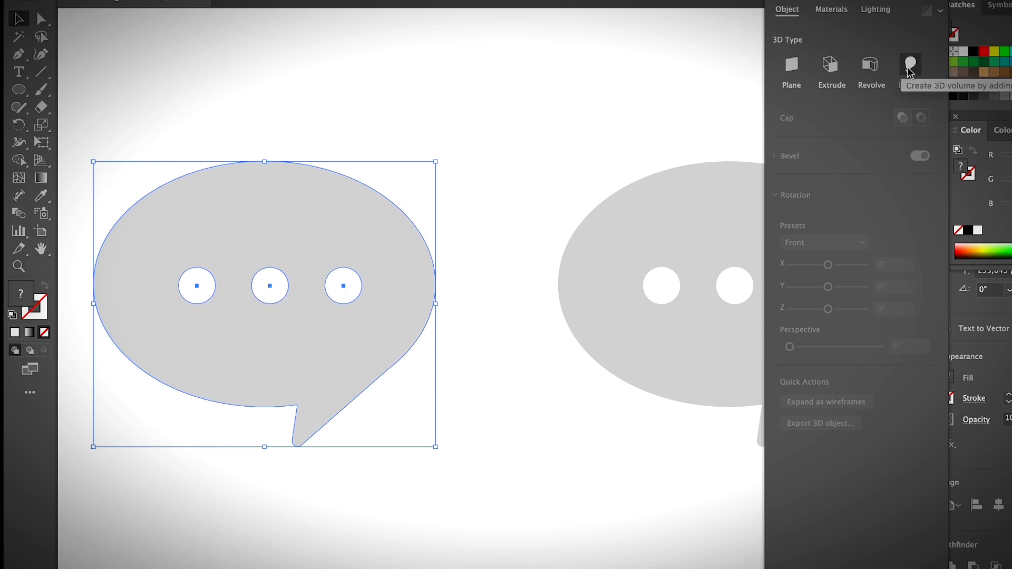
pyautogui.click(910, 67)
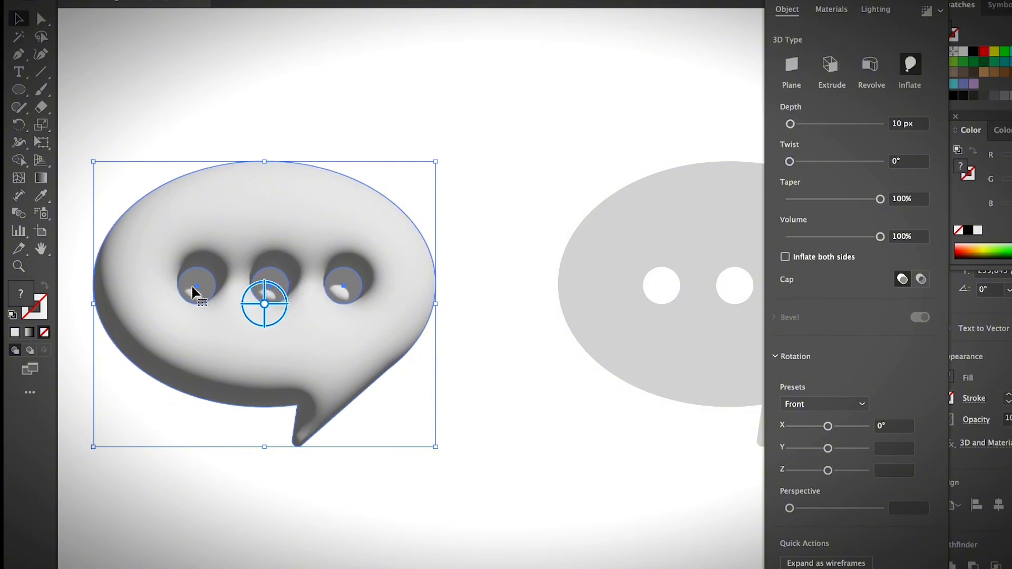
pyautogui.moveTo(450, 345)
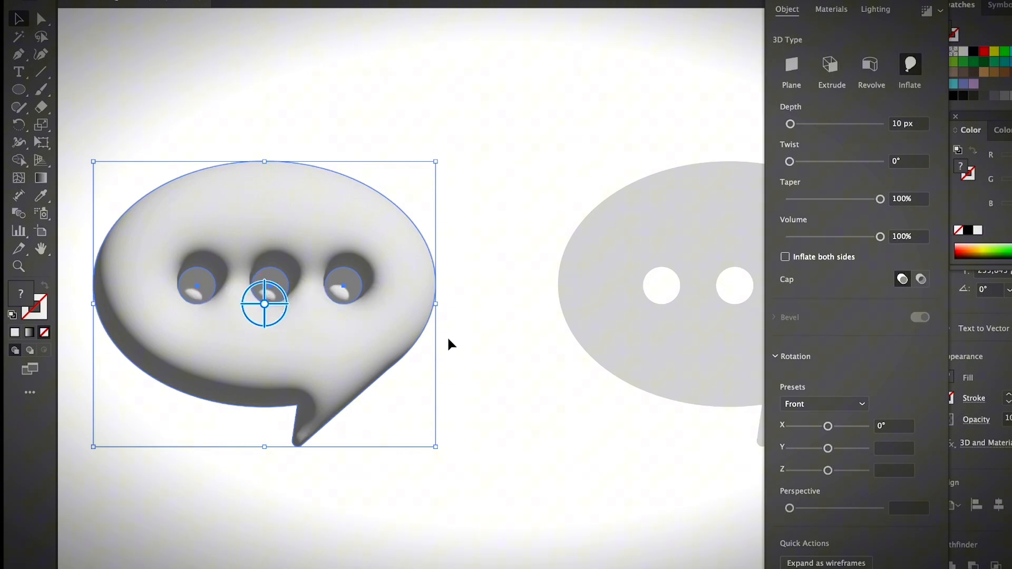
pyautogui.moveTo(352, 284)
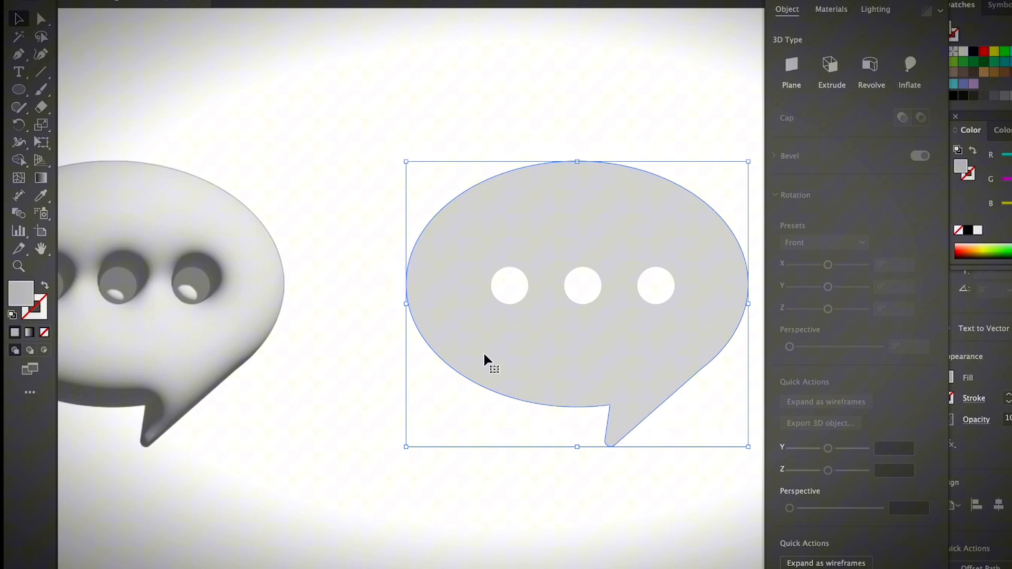
# Inflate the right bubble so its dots rise as bumps, then show its Materials choices.
pyautogui.click(910, 68)
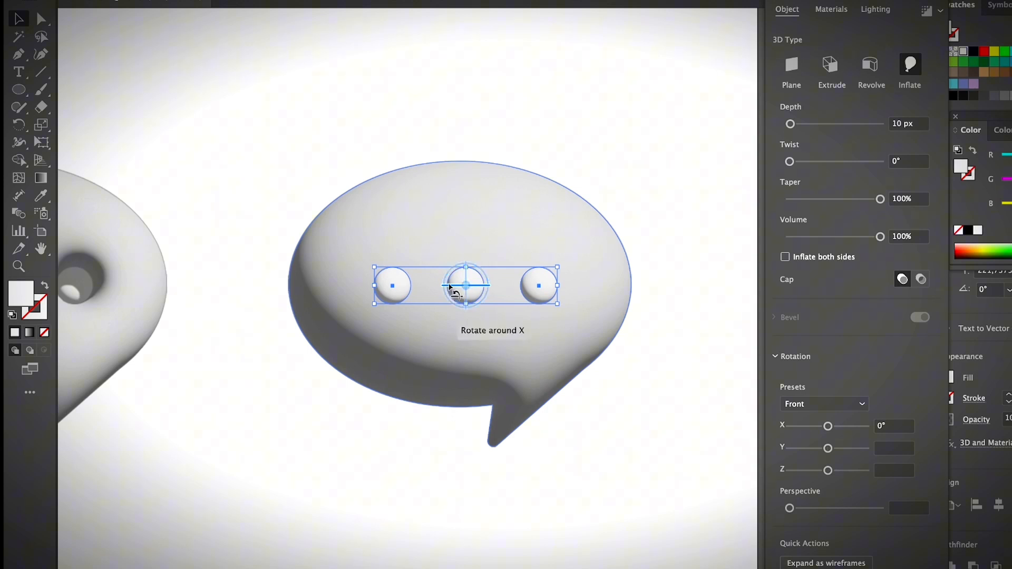
pyautogui.click(608, 376)
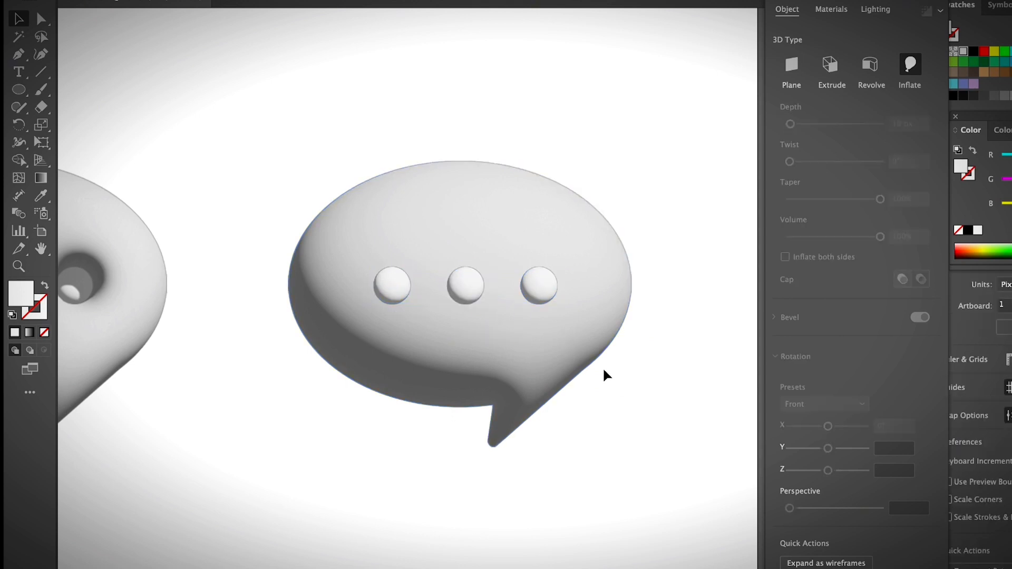
pyautogui.click(461, 304)
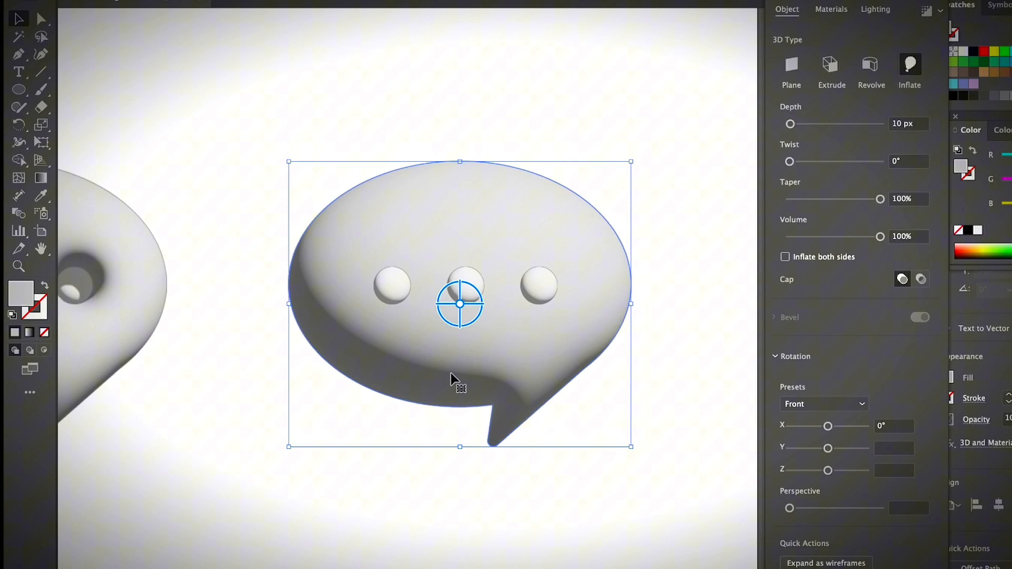
pyautogui.click(831, 9)
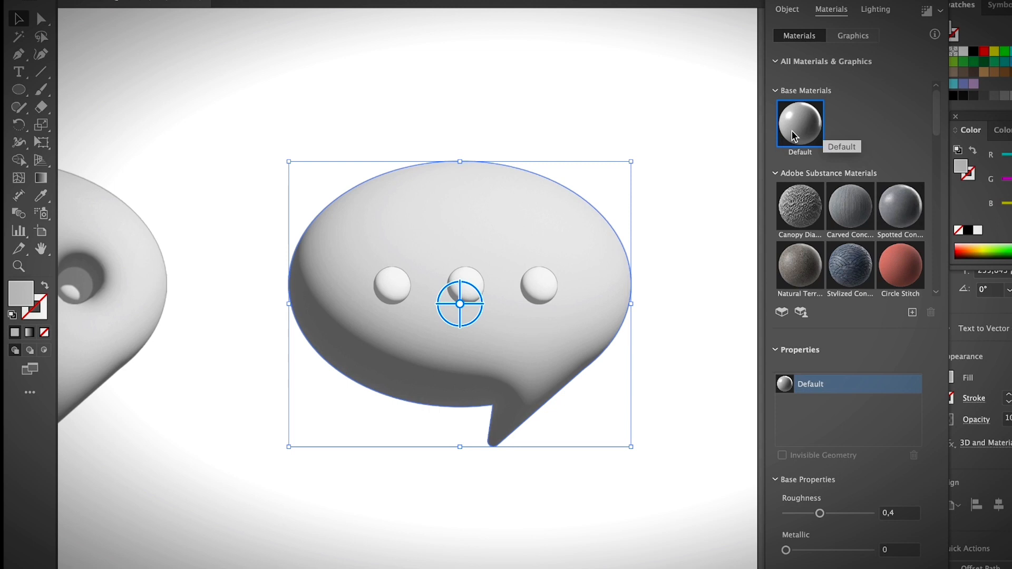
# Browse through the materials library for the right bubble's default material.
pyautogui.scroll(-3)
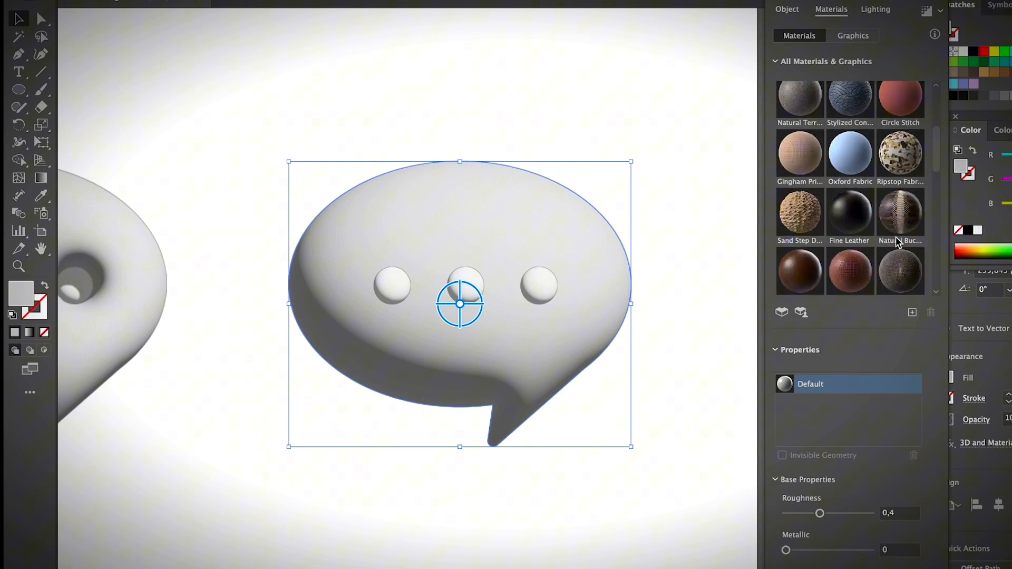
pyautogui.scroll(-3)
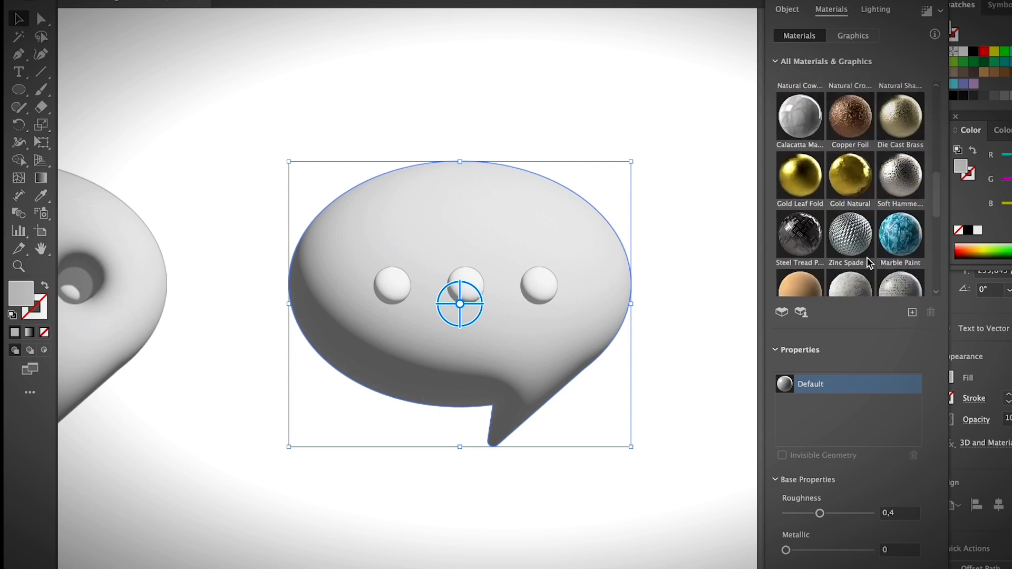
pyautogui.scroll(3)
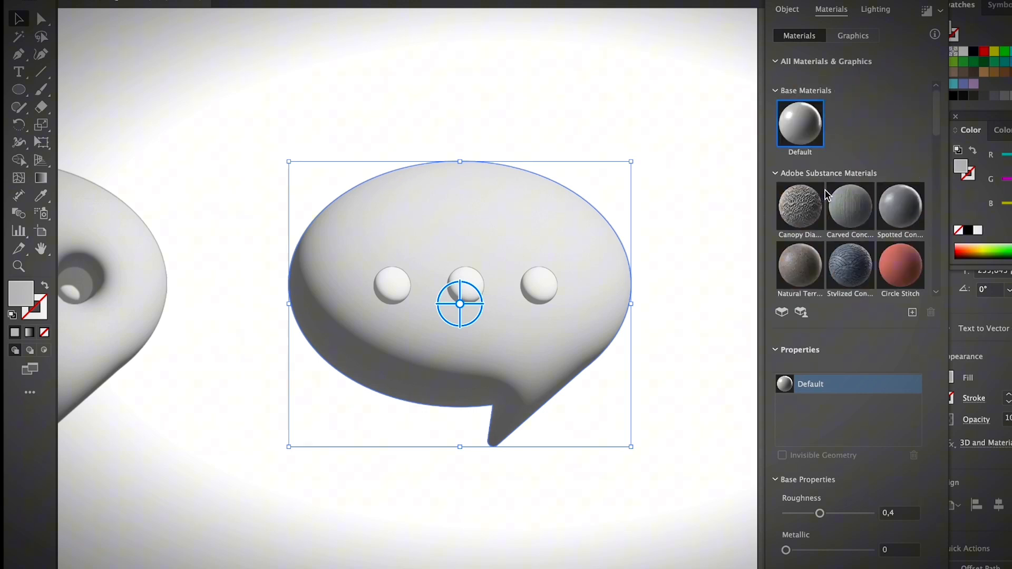
pyautogui.moveTo(704, 425)
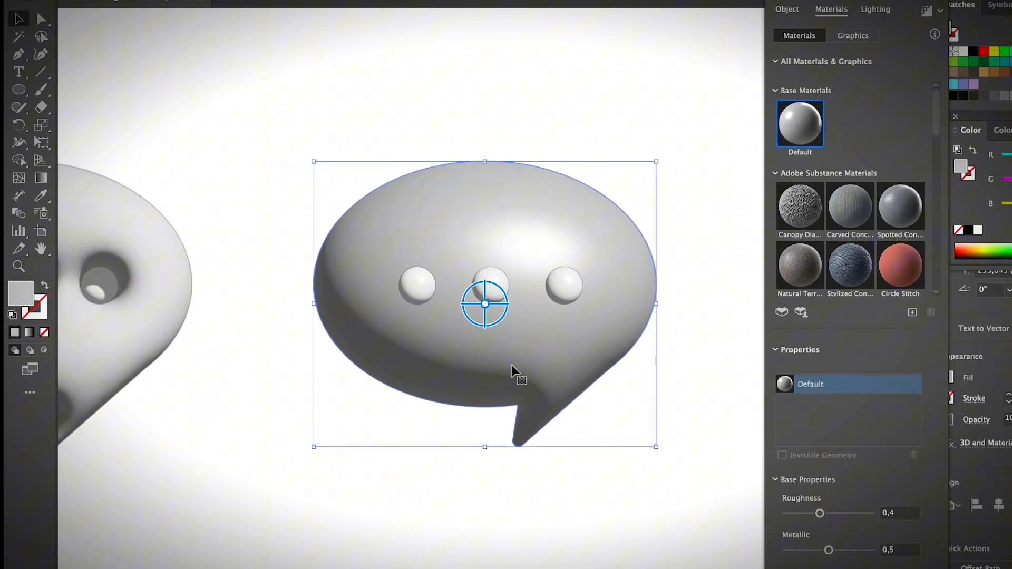
# Switch to the bubble's Lighting settings and apply the Standard preset.
pyautogui.click(875, 10)
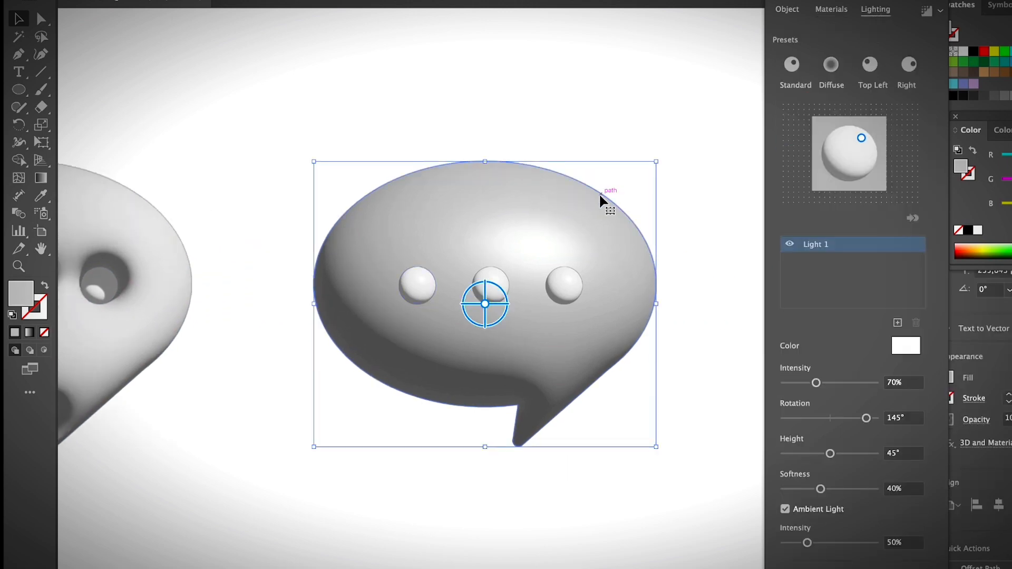
pyautogui.click(907, 65)
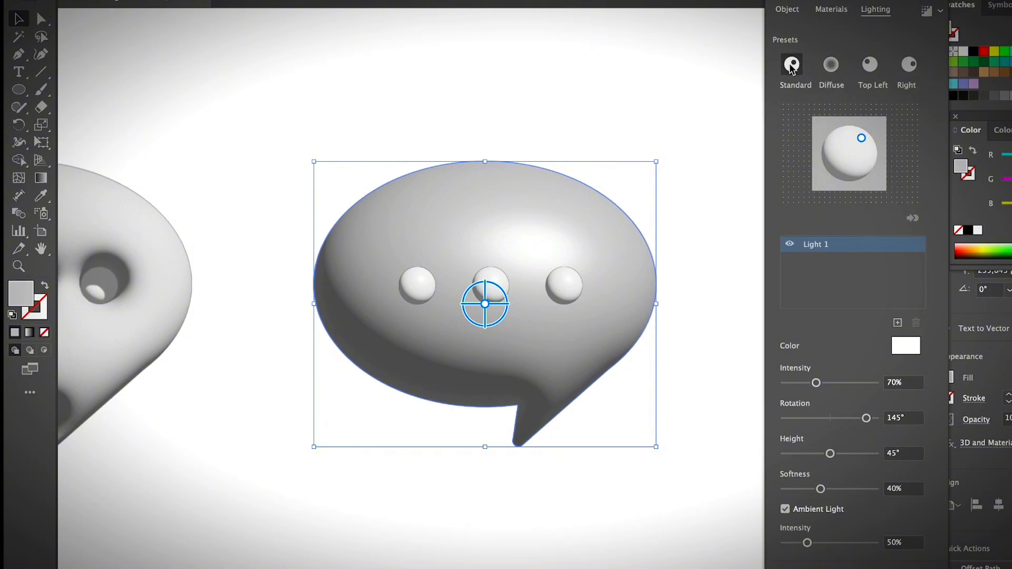
pyautogui.moveTo(792, 63)
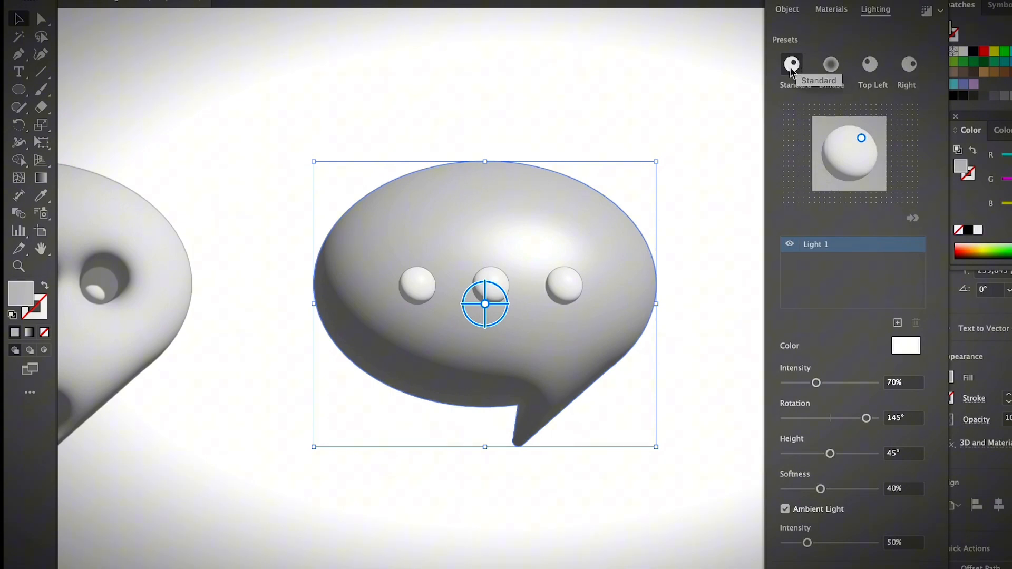
pyautogui.click(831, 65)
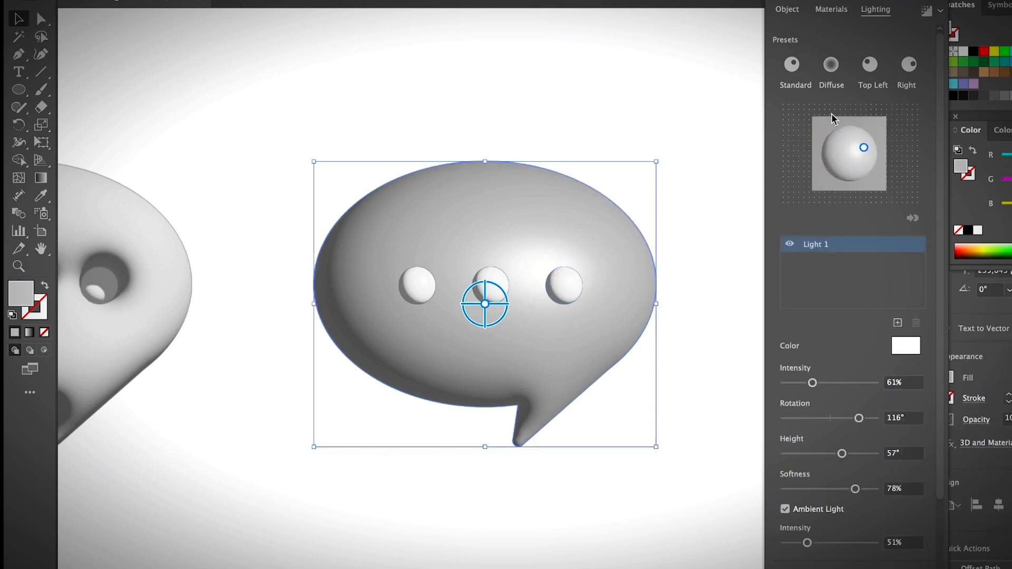
pyautogui.moveTo(915, 30)
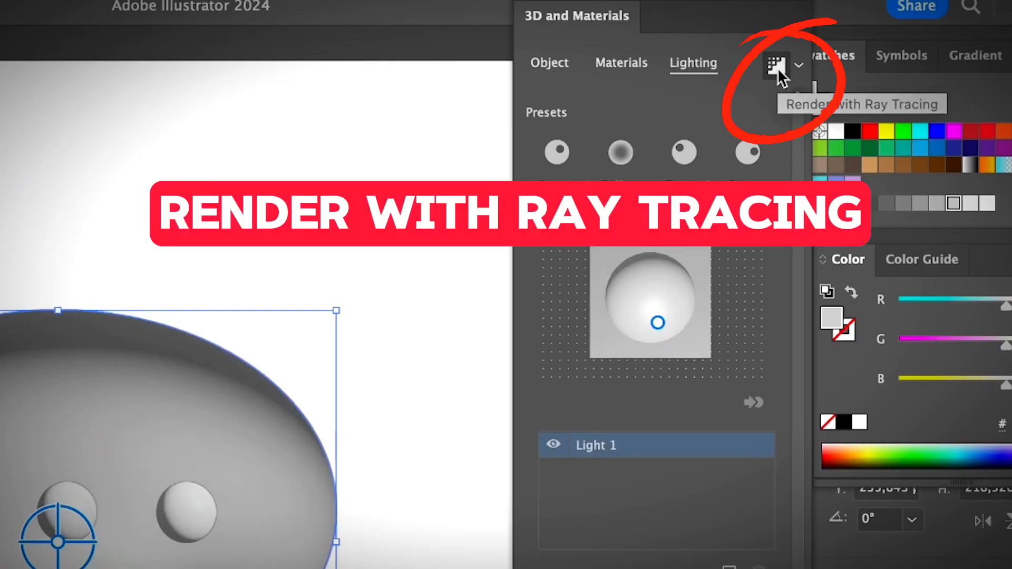
pyautogui.click(777, 65)
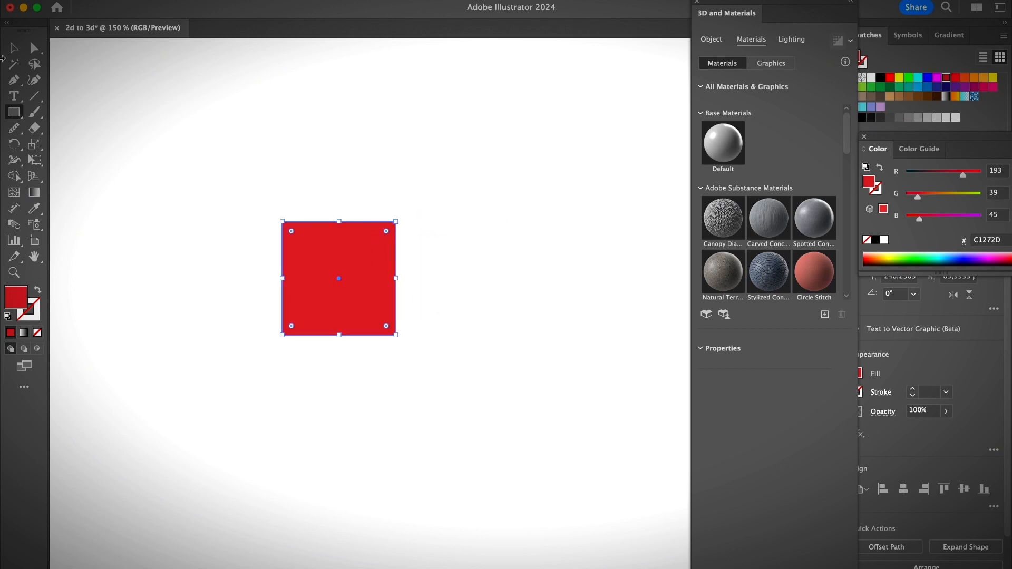
pyautogui.moveTo(300, 235)
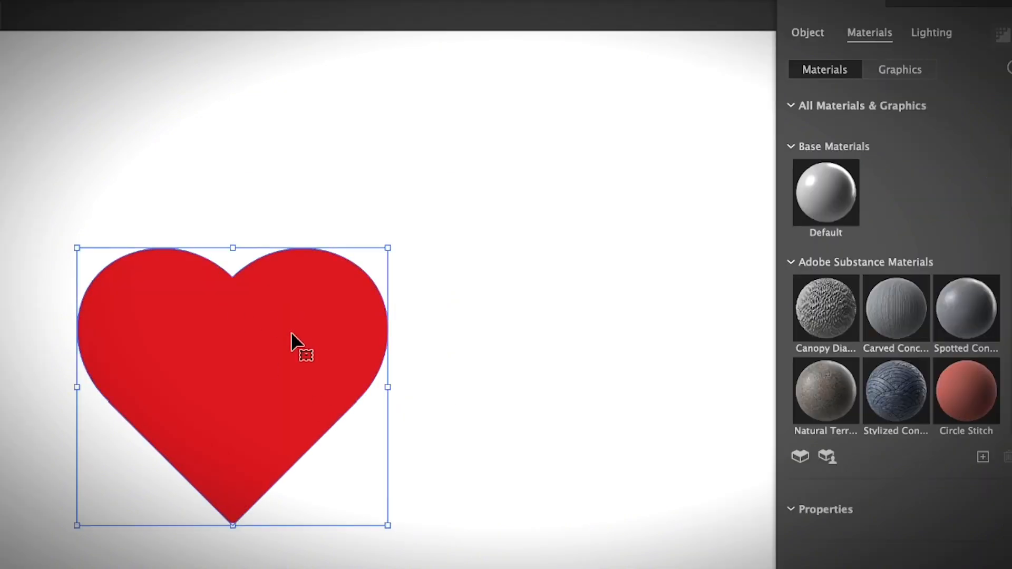
# Set the red heart's 3D Type to Inflate in the Object settings.
pyautogui.click(807, 32)
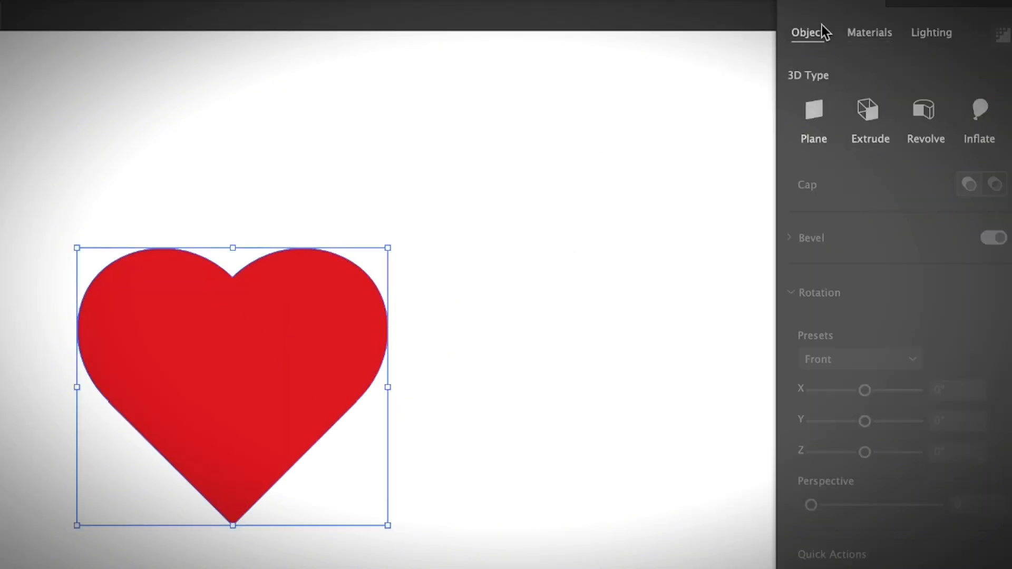
pyautogui.click(980, 110)
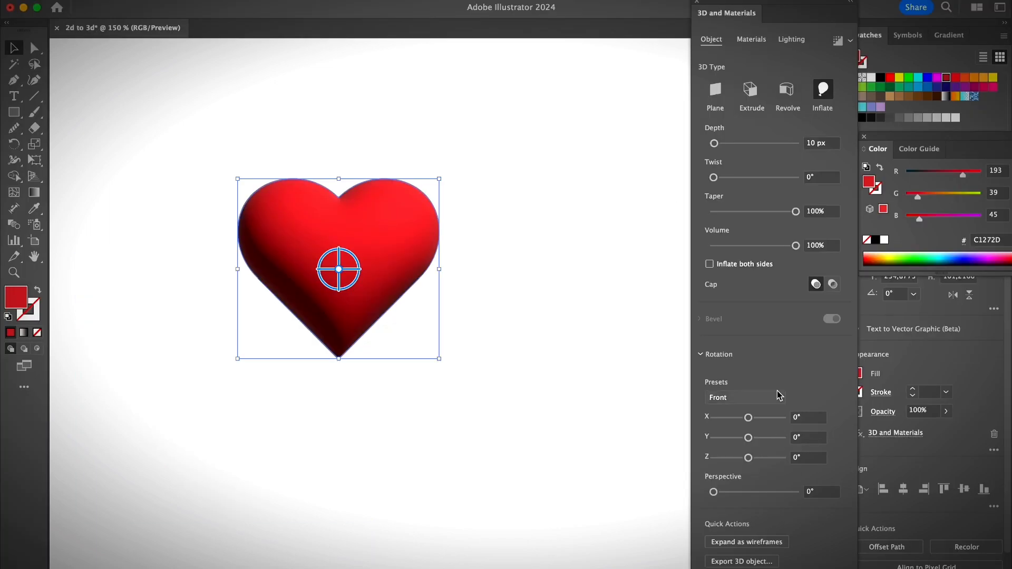
pyautogui.click(792, 39)
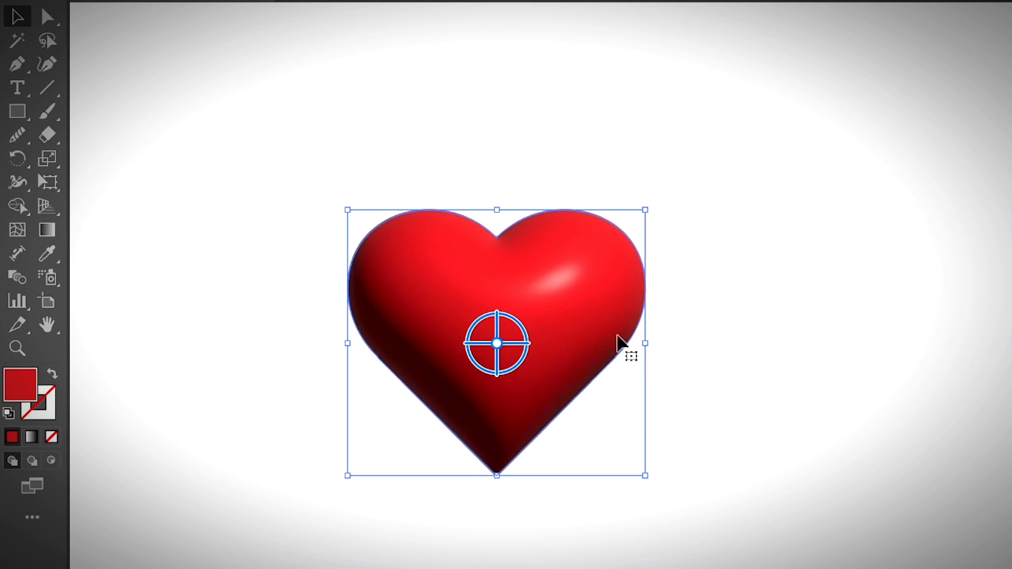
pyautogui.moveTo(613, 396)
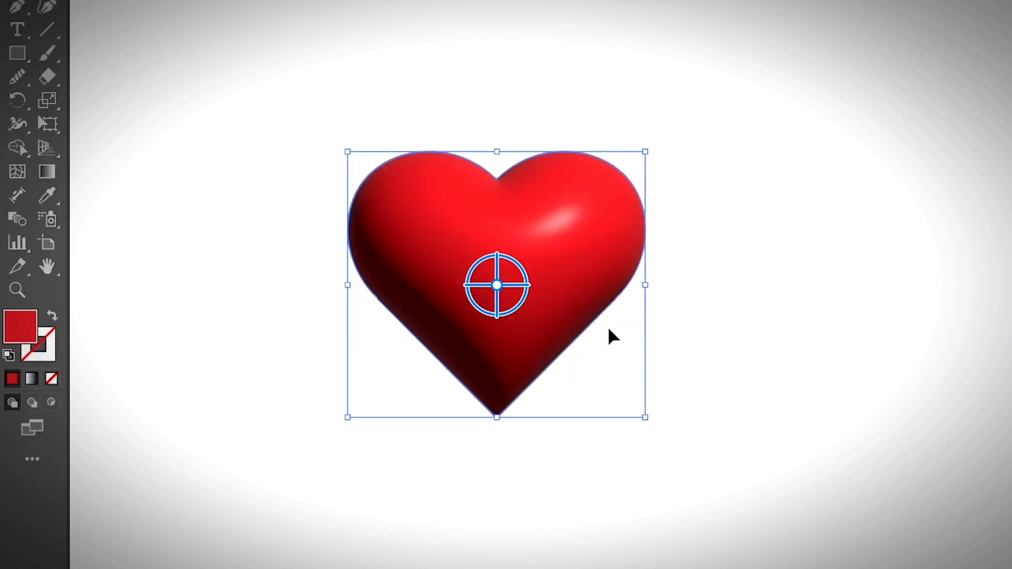
pyautogui.moveTo(665, 349)
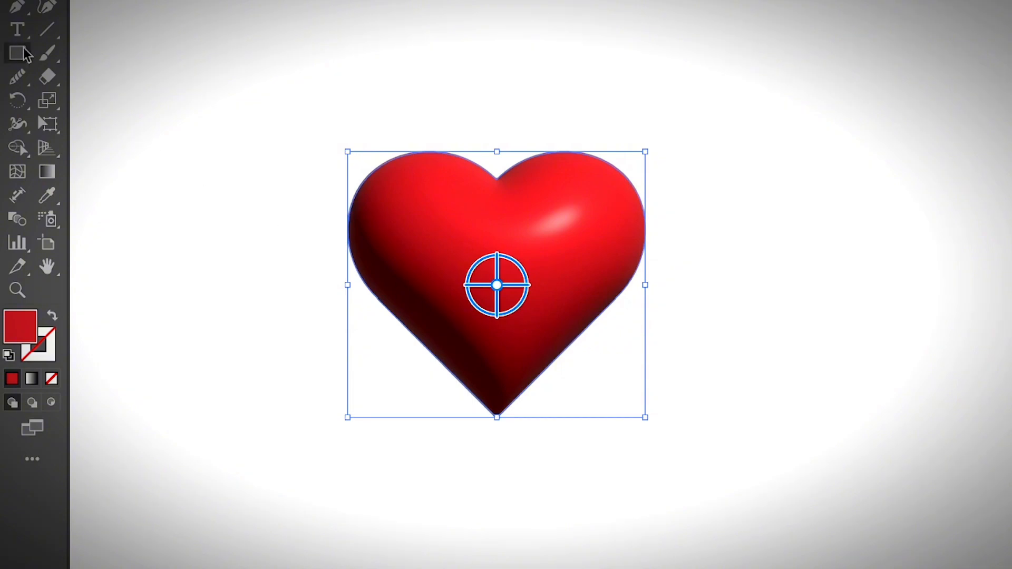
pyautogui.moveTo(398, 331)
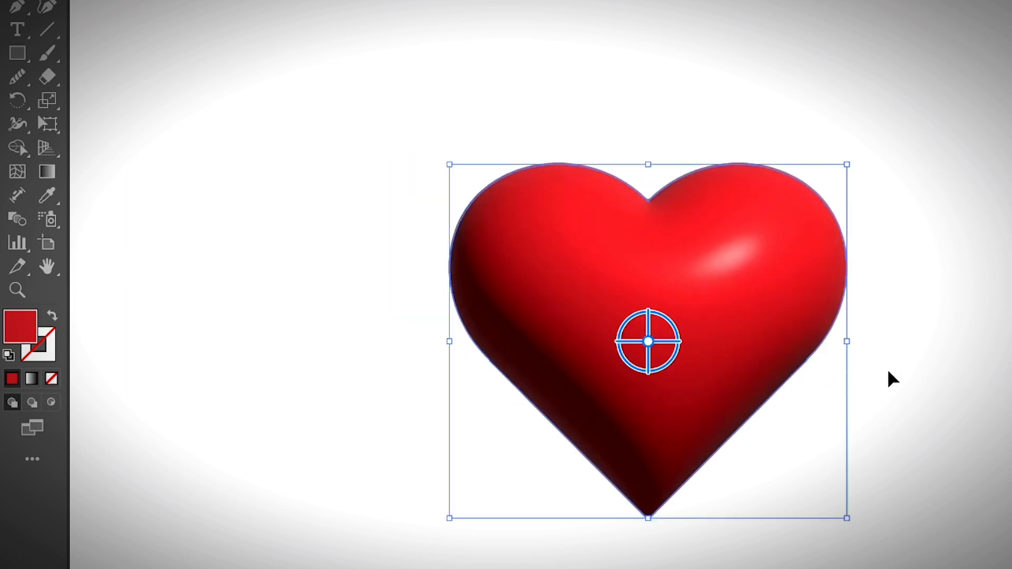
pyautogui.moveTo(504, 381)
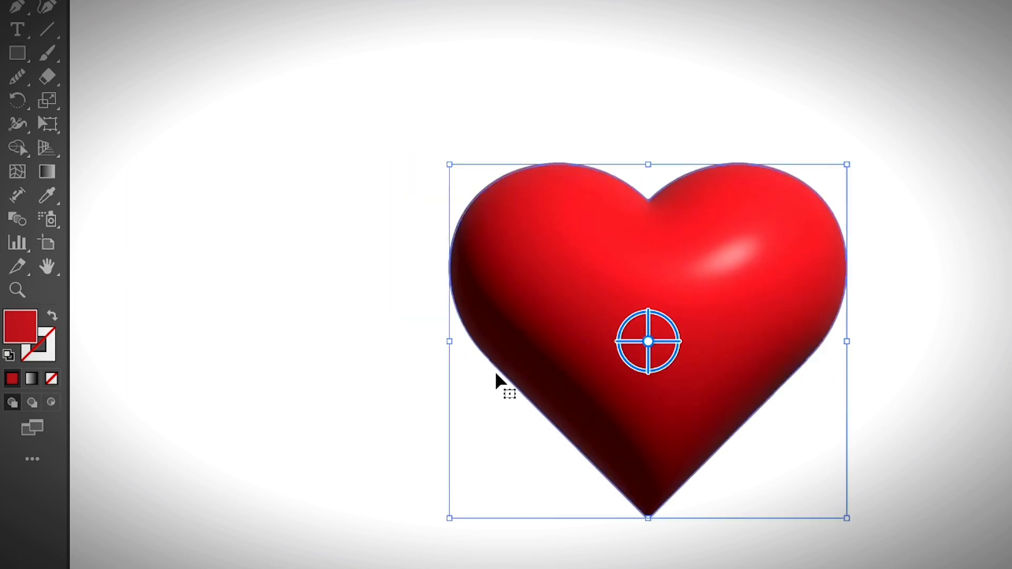
pyautogui.moveTo(633, 429)
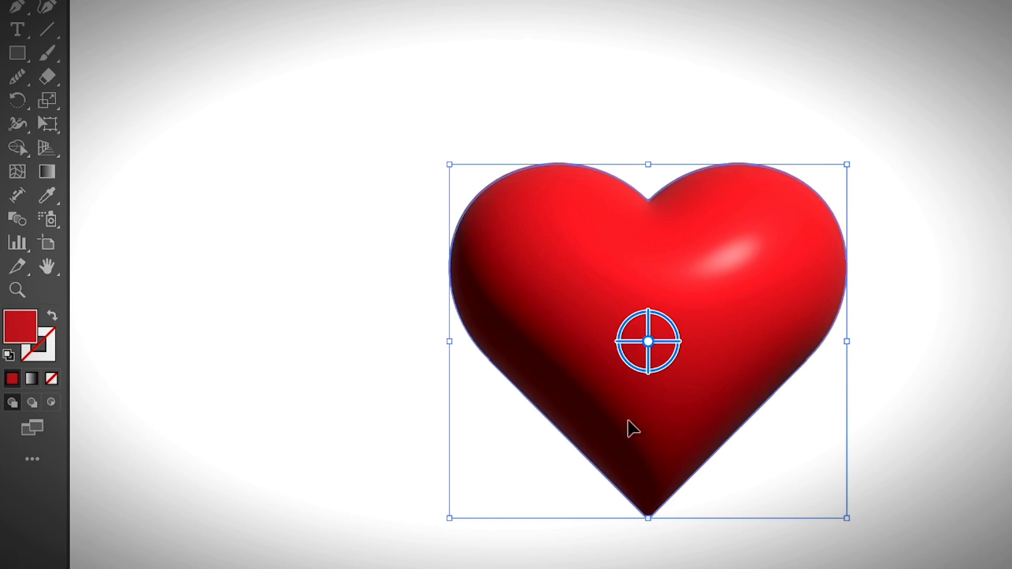
pyautogui.moveTo(213, 182)
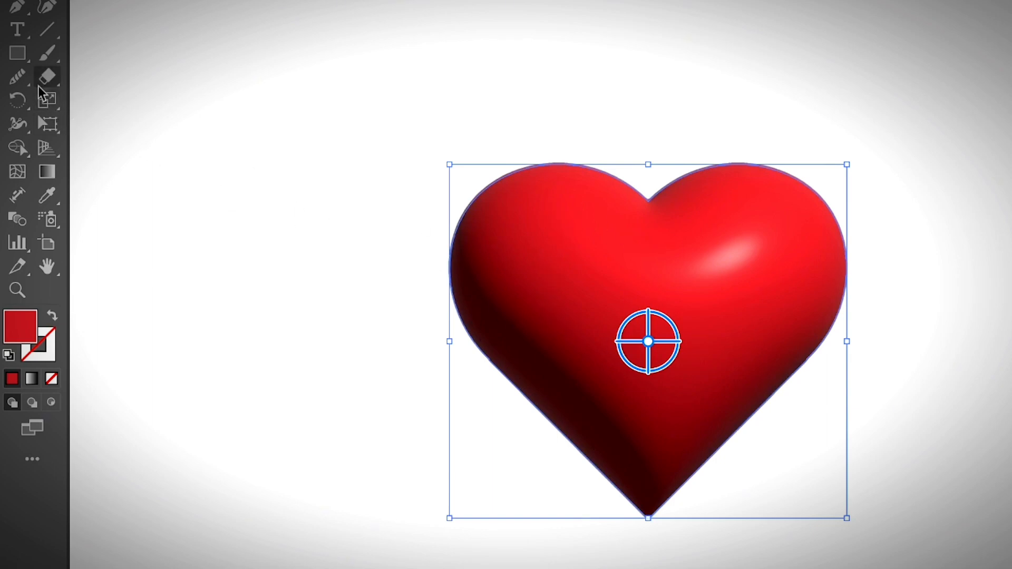
pyautogui.click(18, 76)
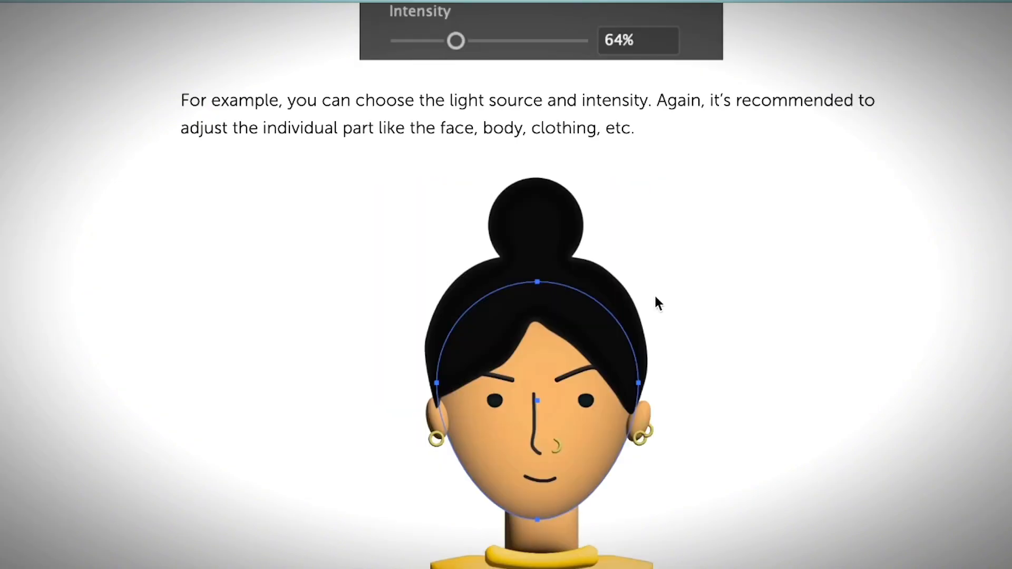
# Scroll the article down to Step 1, Effect > 3D and Materials > Inflate.
pyautogui.scroll(-3)
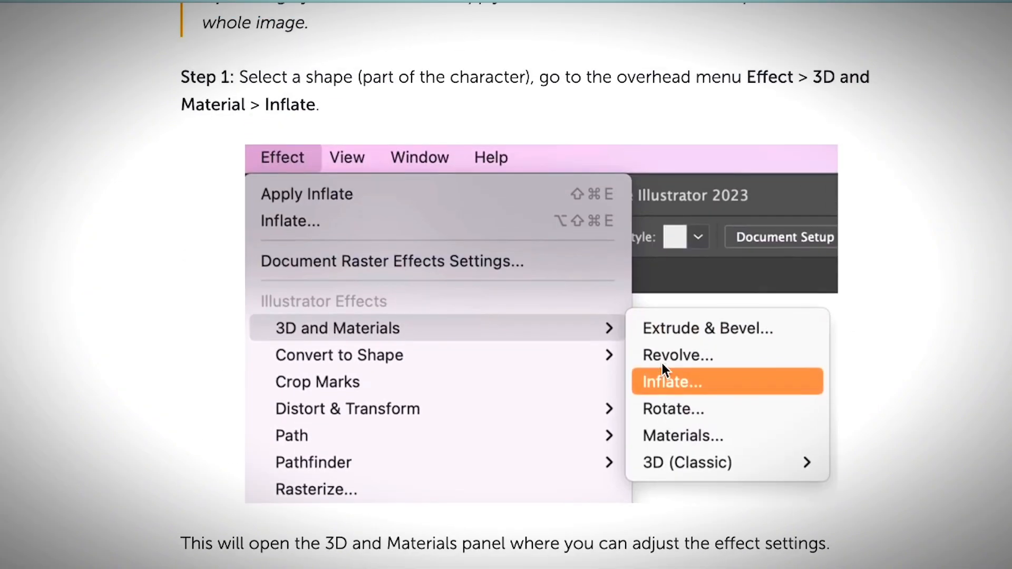
pyautogui.moveTo(743, 419)
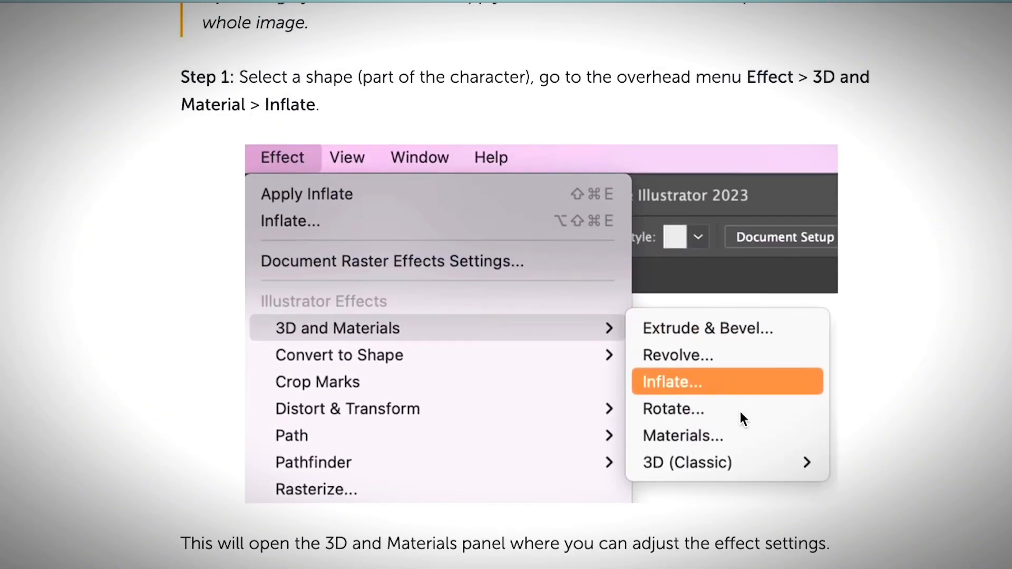